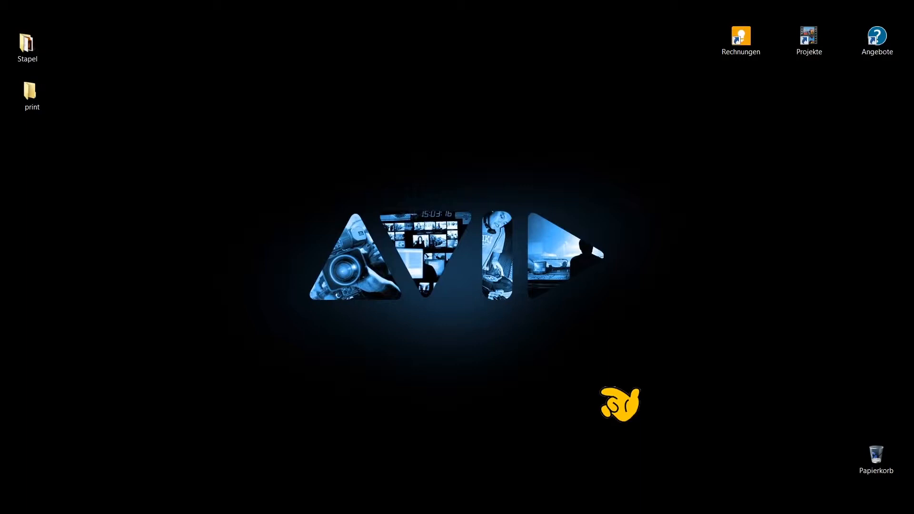
mouse_move(333, 320)
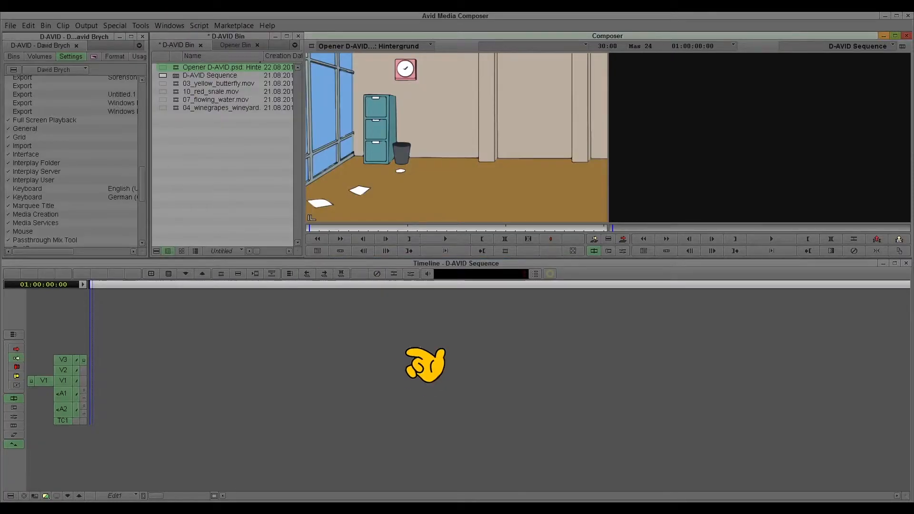
mouse_move(289, 360)
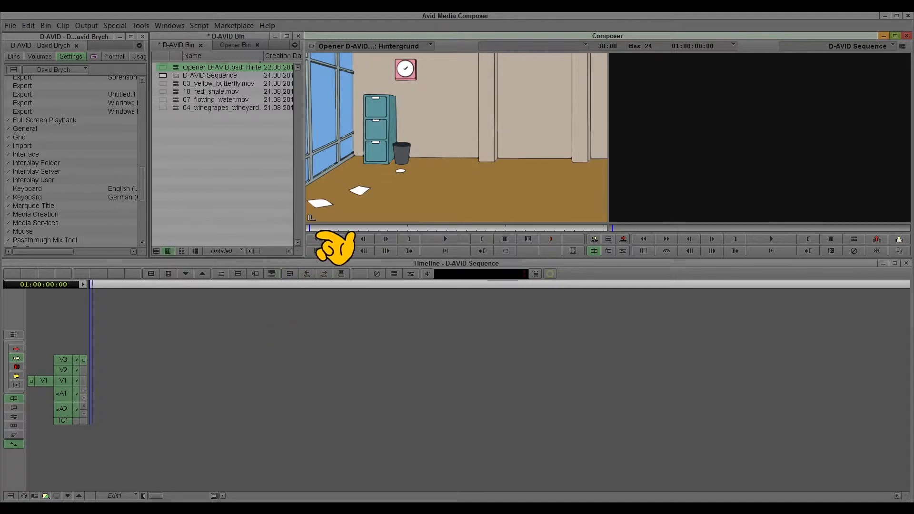
mouse_move(219, 178)
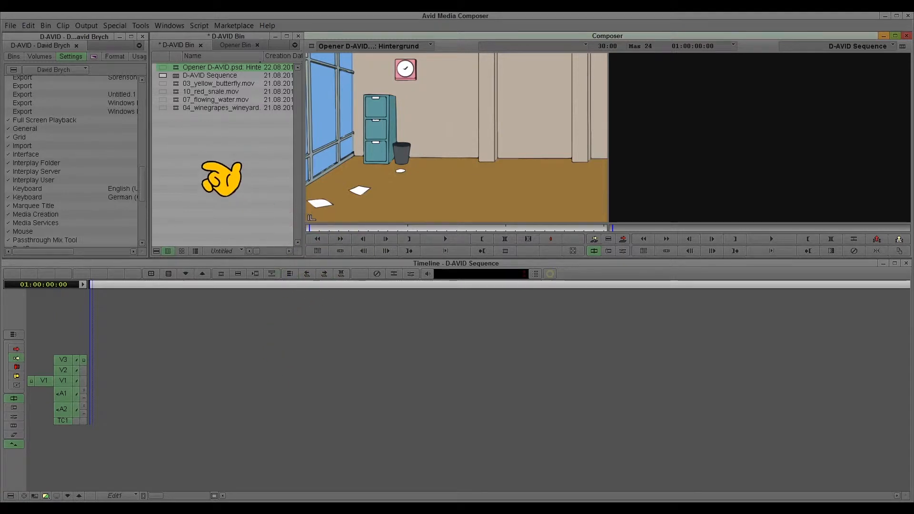
Load 10_red_snale.mov in the Source monitor and splice it into the sequence
double_click(212, 91)
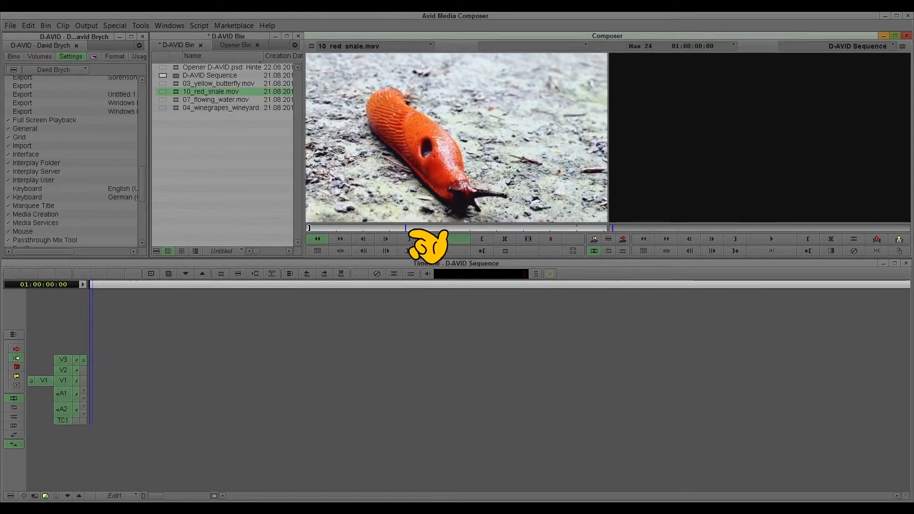
left_click(445, 238)
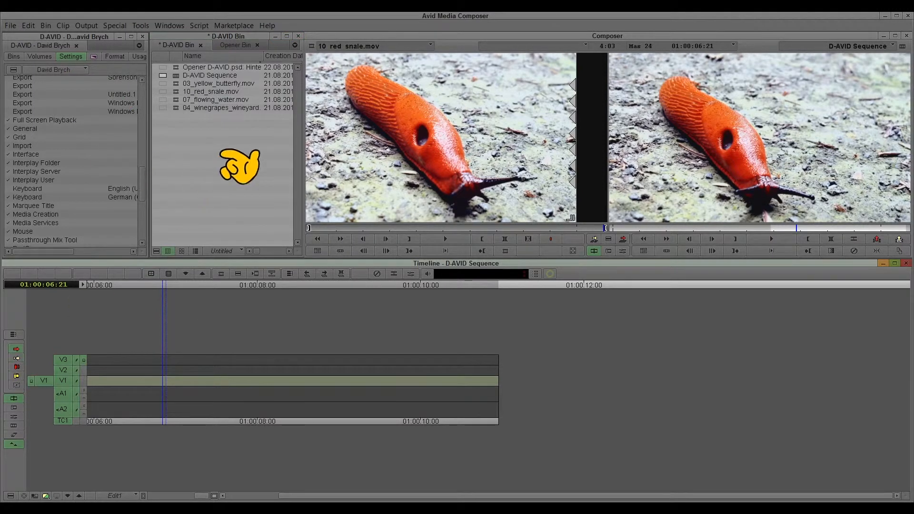
Create a new title "I'm a red snail" in the Title Tool with a coloured drop shadow
left_click(140, 25)
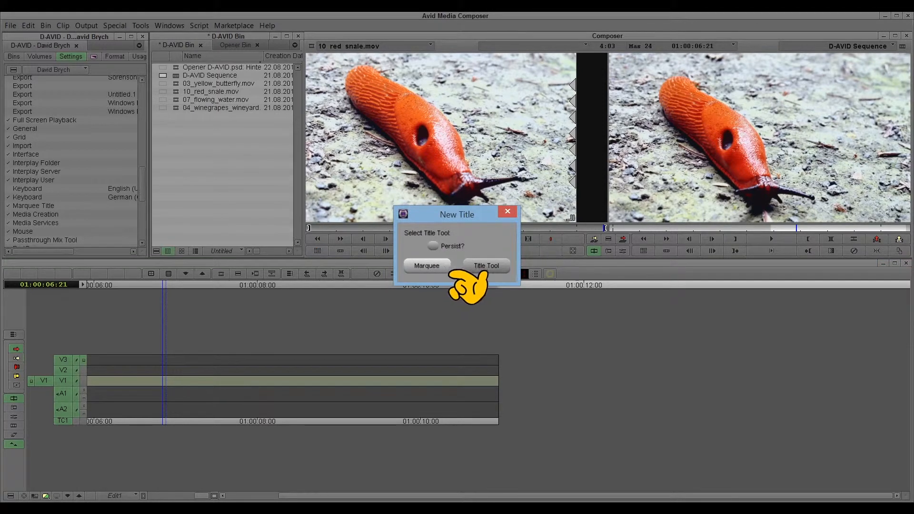
mouse_move(467, 286)
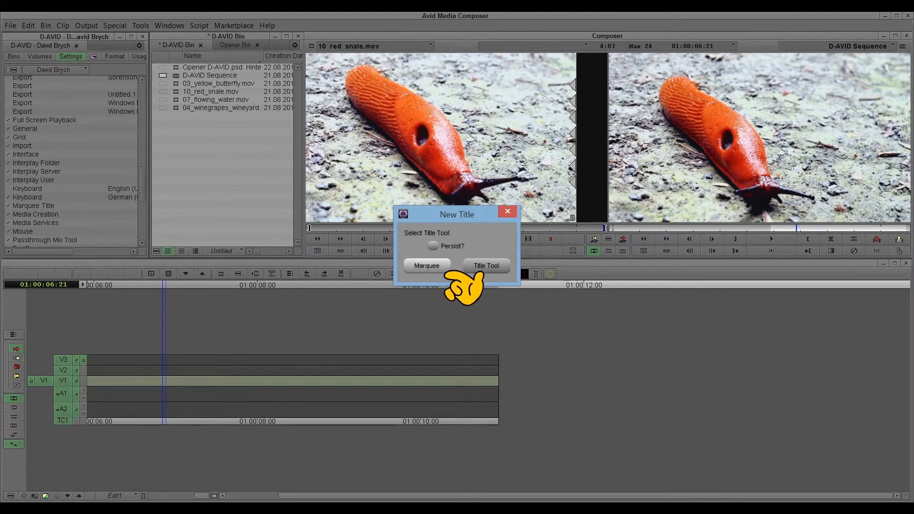
left_click(486, 266)
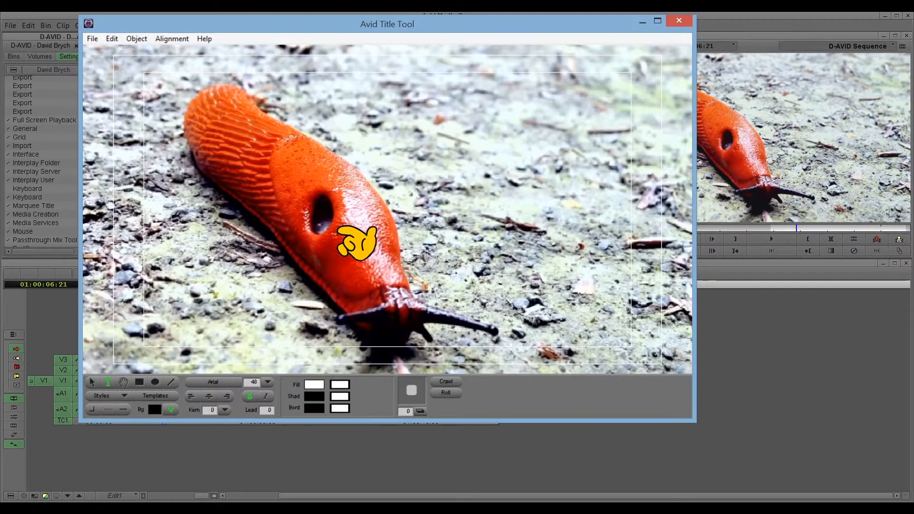
mouse_move(123, 402)
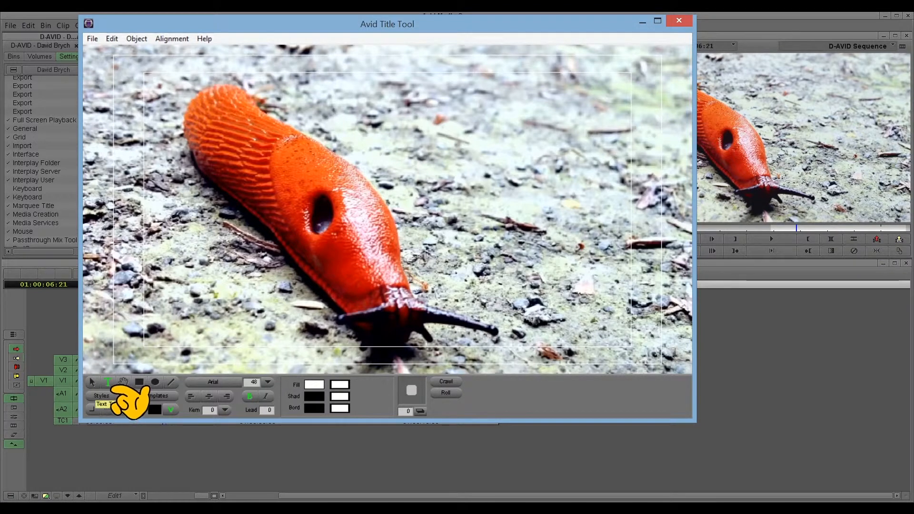
mouse_move(545, 251)
type("I'm a red snail")
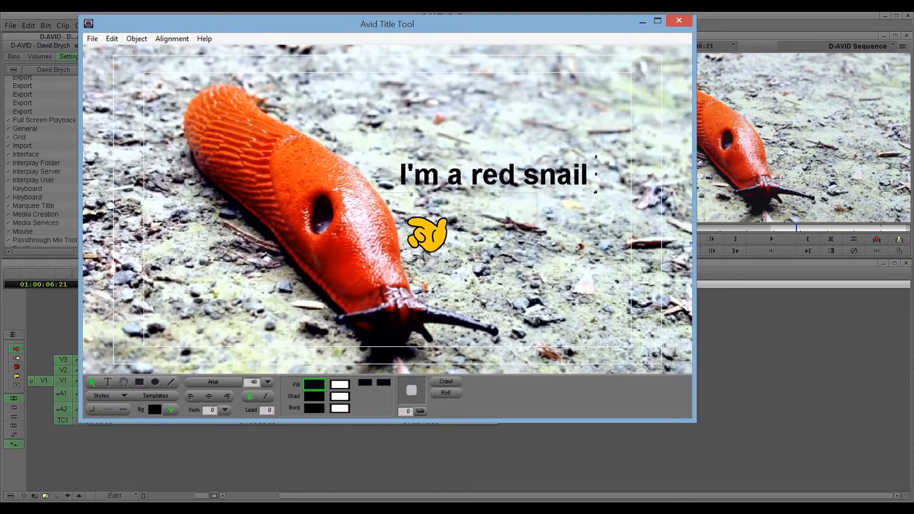
left_click(313, 409)
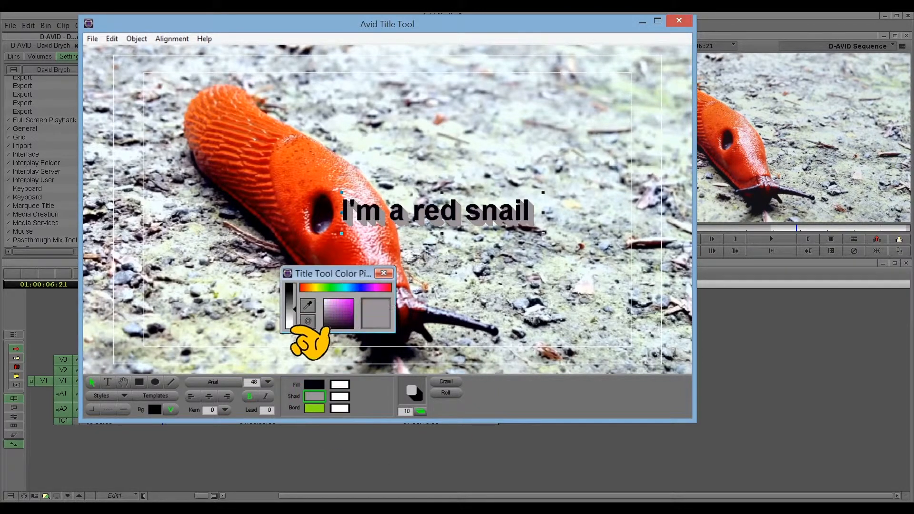
left_click(384, 273)
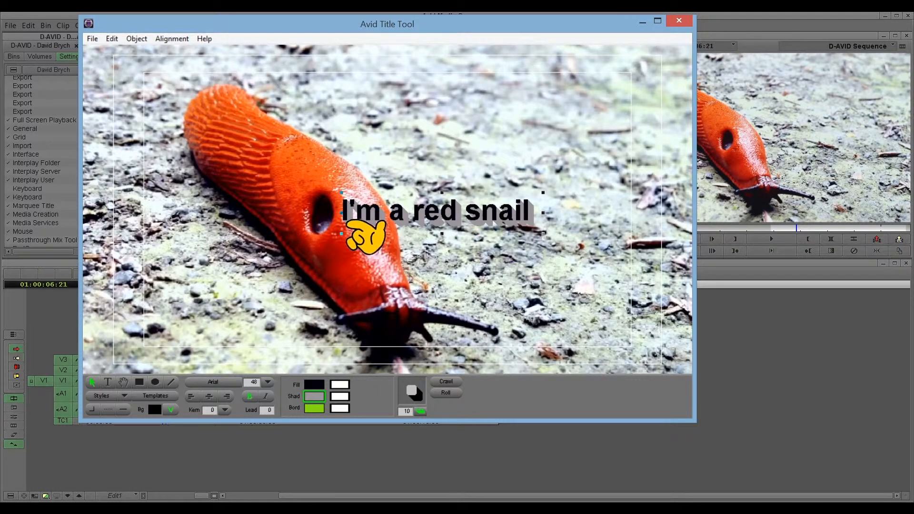
mouse_move(272, 385)
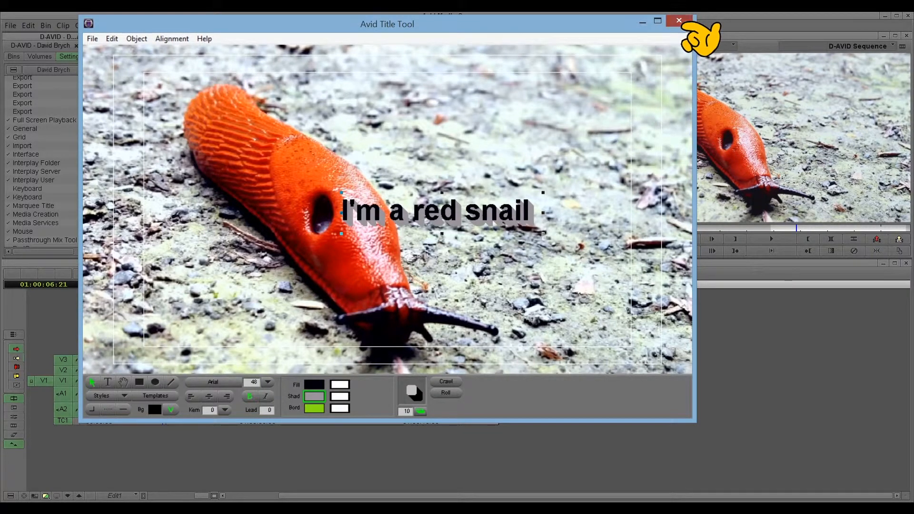
Close the Title Tool and save the title to the bin under the name 'snail'
left_click(677, 20)
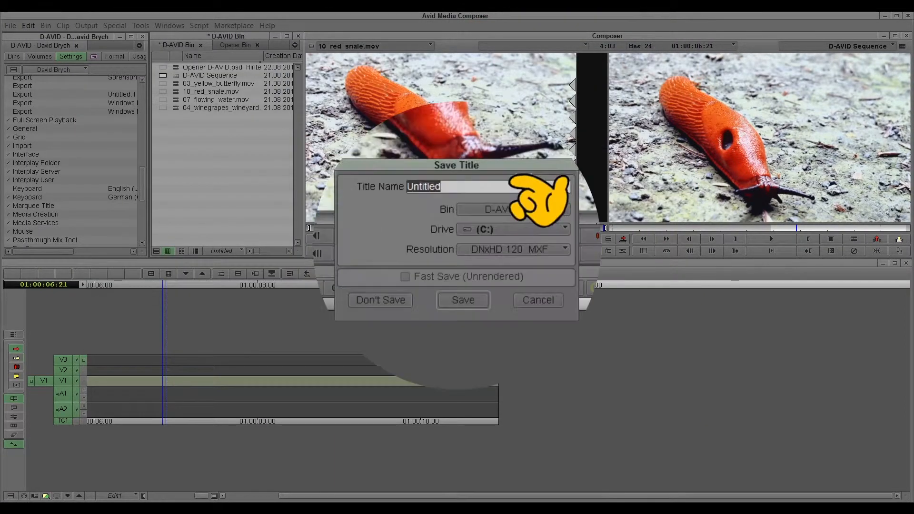
type("snail")
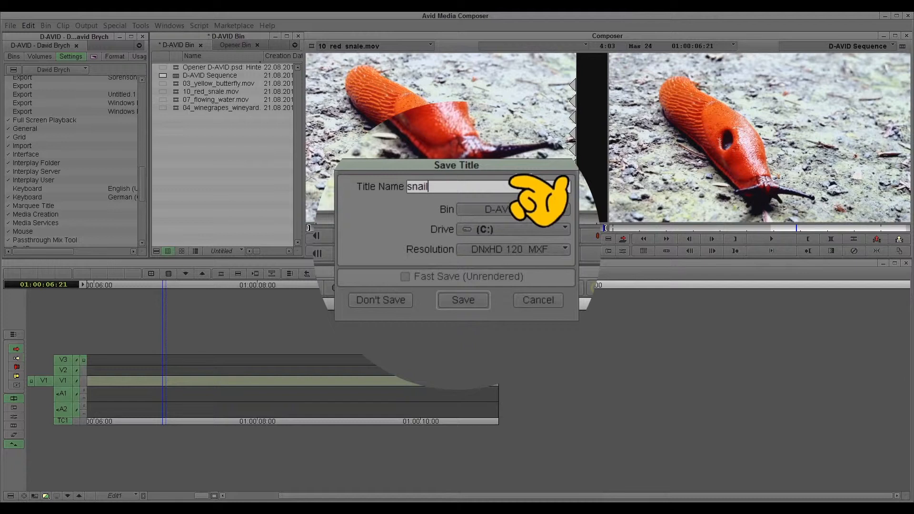
left_click(463, 300)
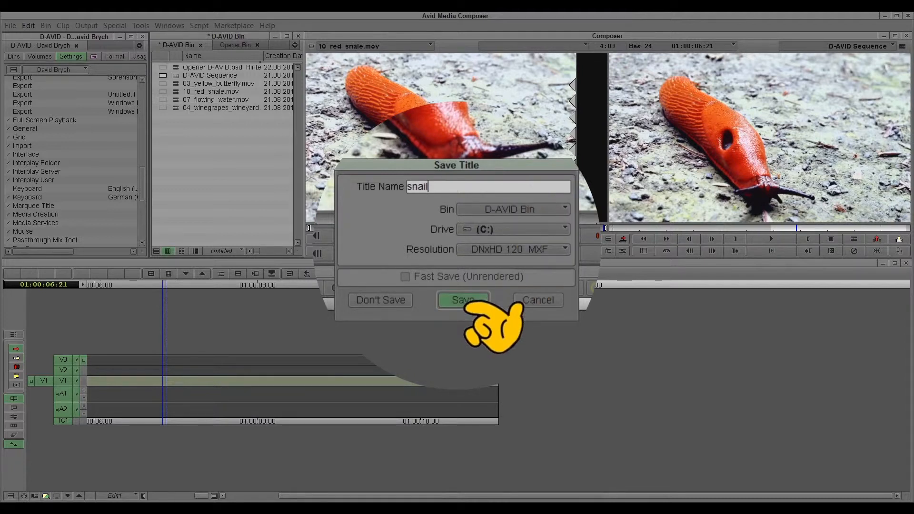
left_click(463, 299)
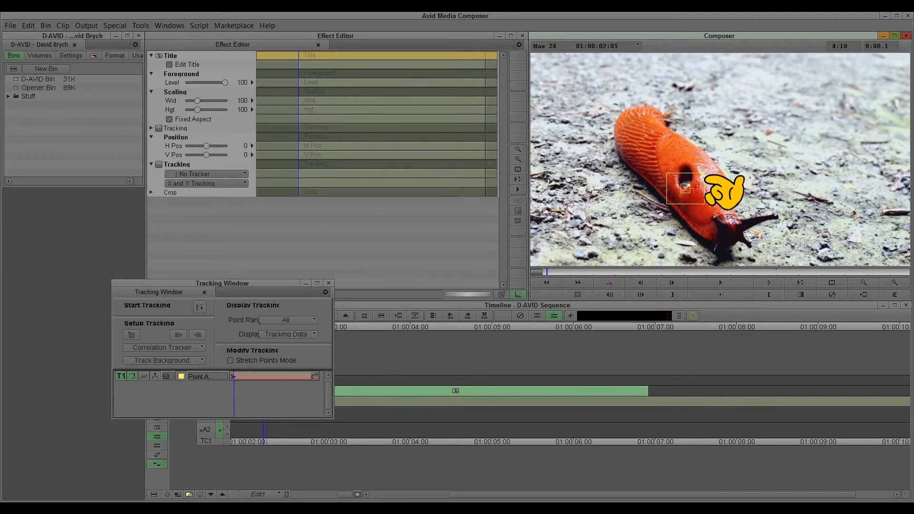
mouse_move(702, 209)
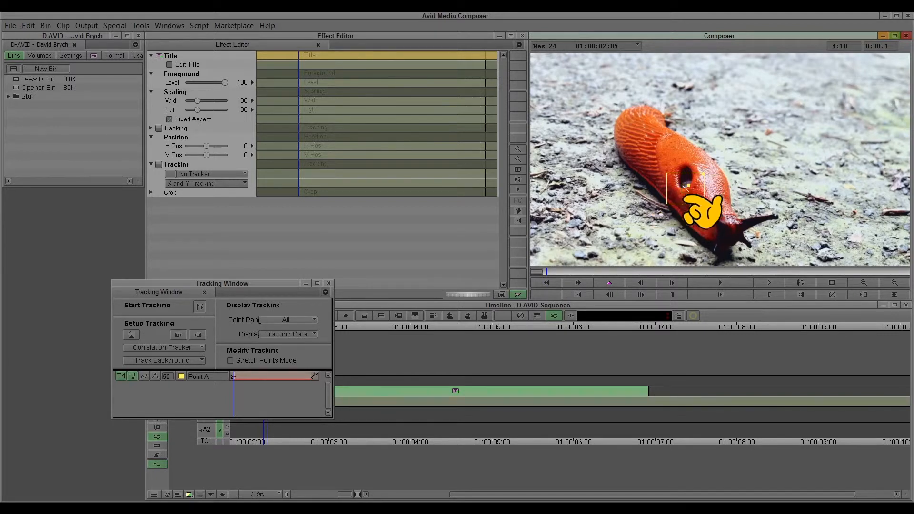
mouse_move(653, 219)
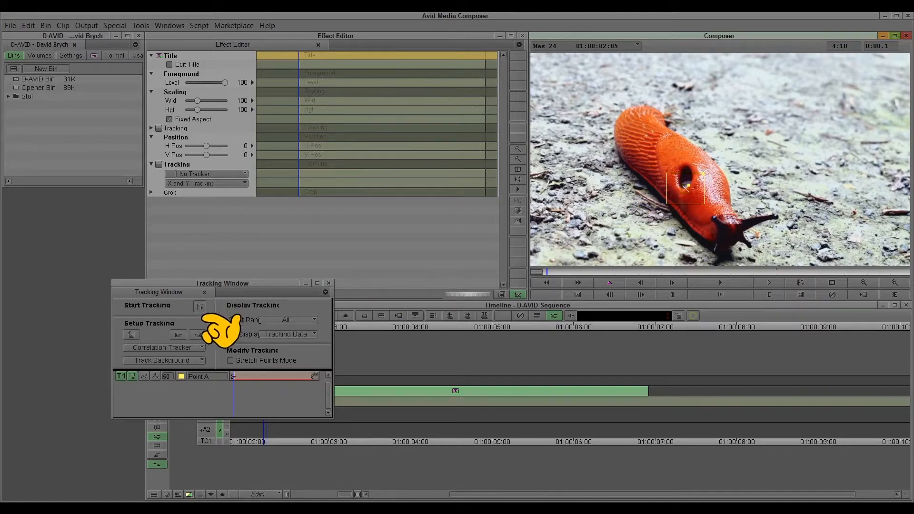
Run motion tracking on the snail's dark hole through the whole clip
left_click(199, 305)
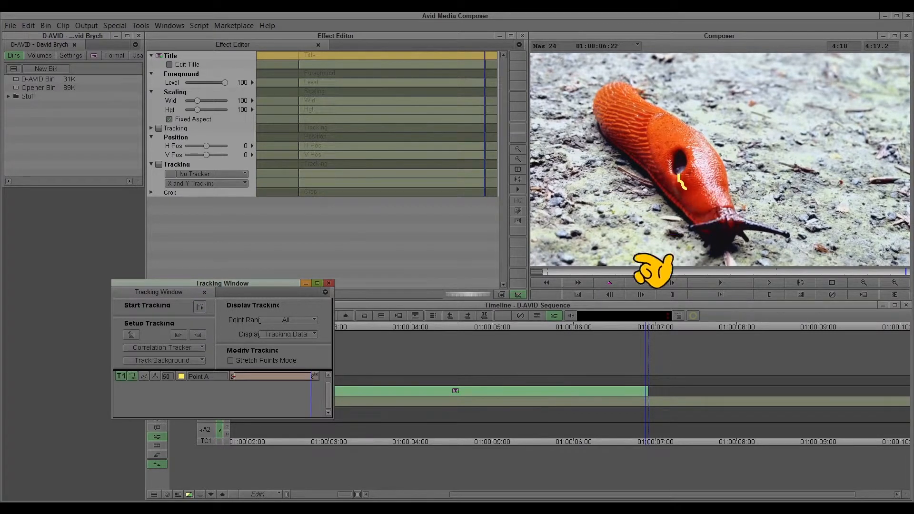
mouse_move(344, 297)
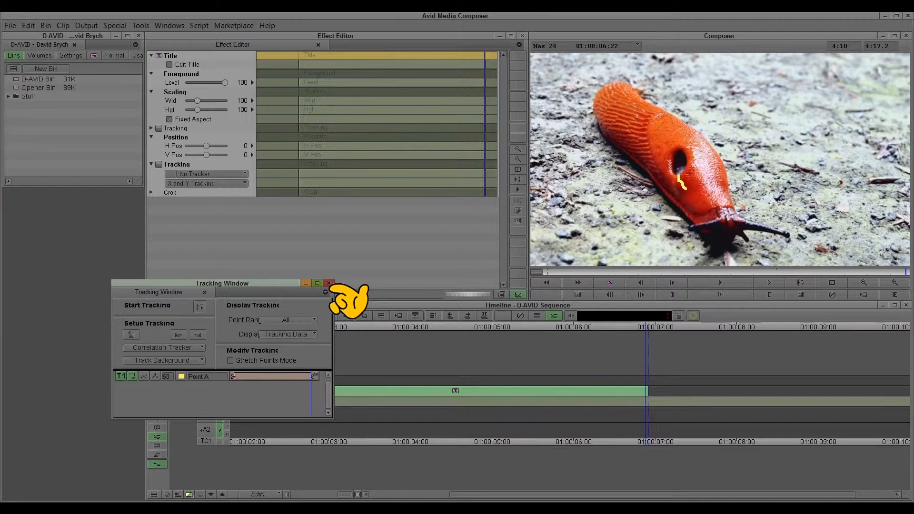
mouse_move(343, 305)
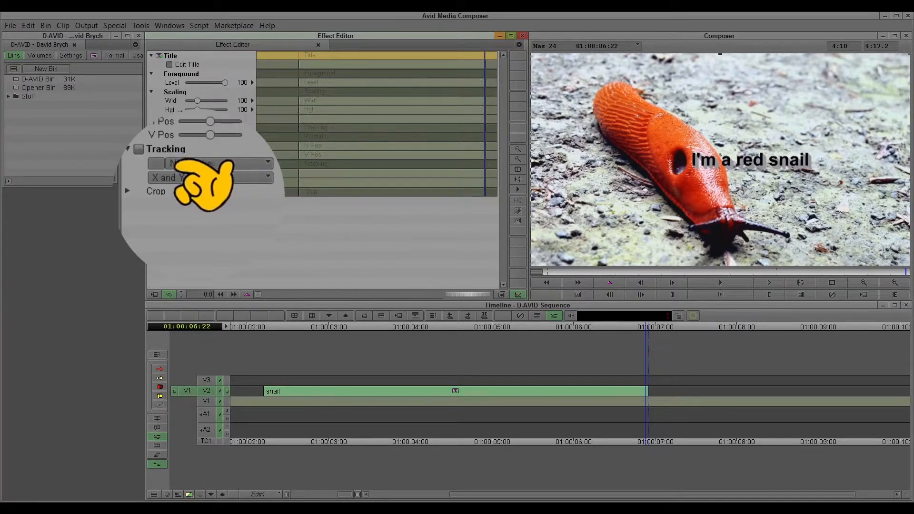
Link the title to tracker T1 Point A with X and Y tracking enabled
left_click(210, 163)
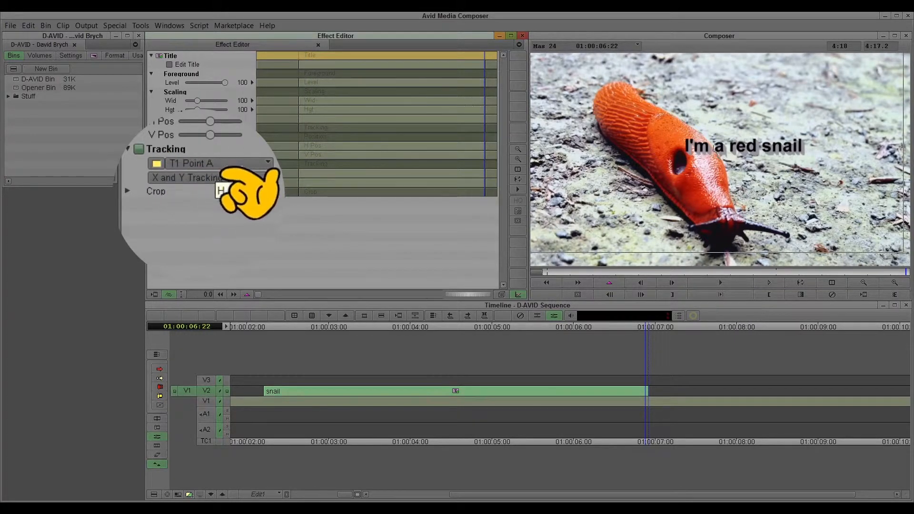
mouse_move(274, 193)
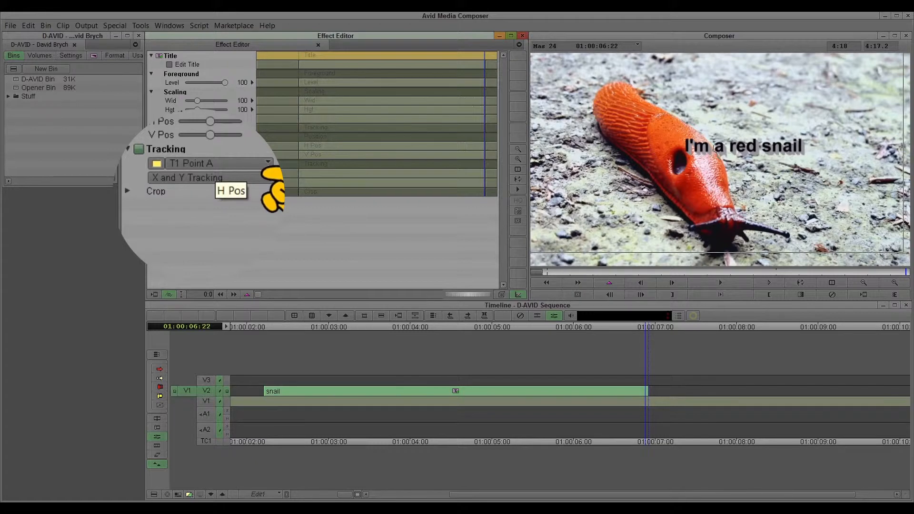
mouse_move(268, 206)
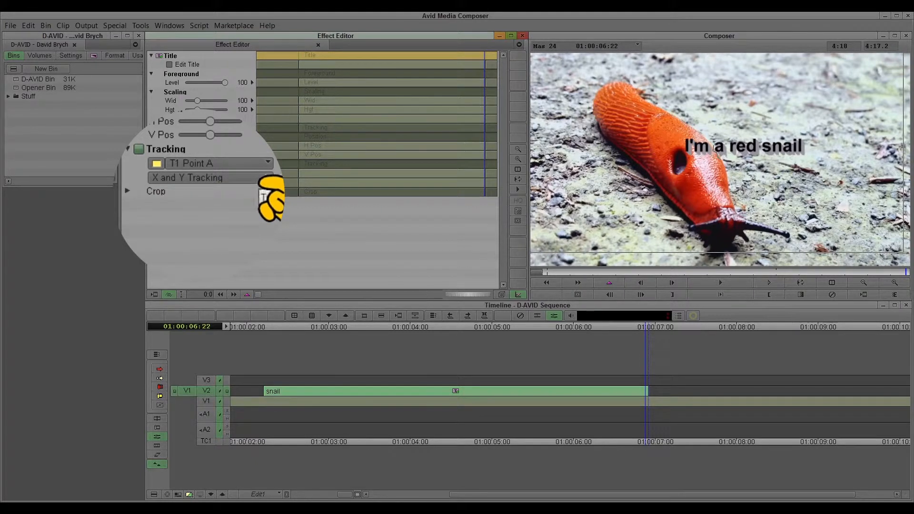
left_click(209, 178)
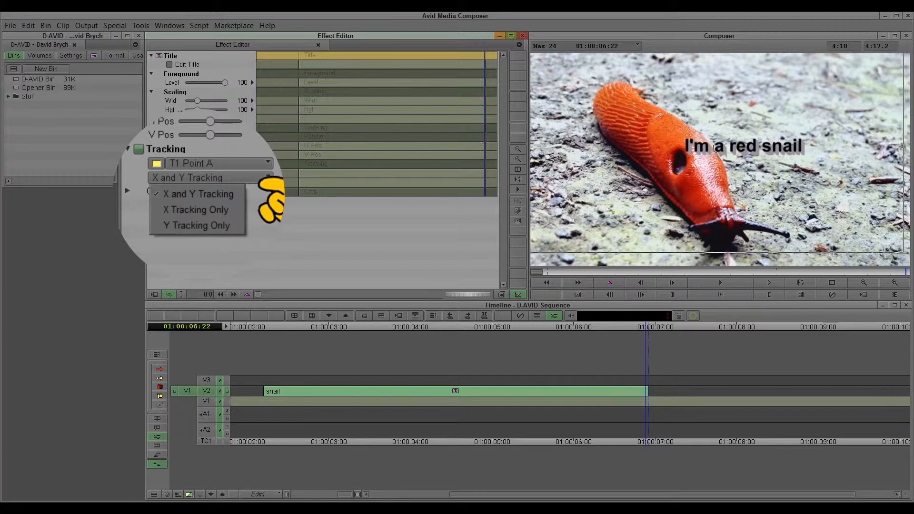
left_click(198, 193)
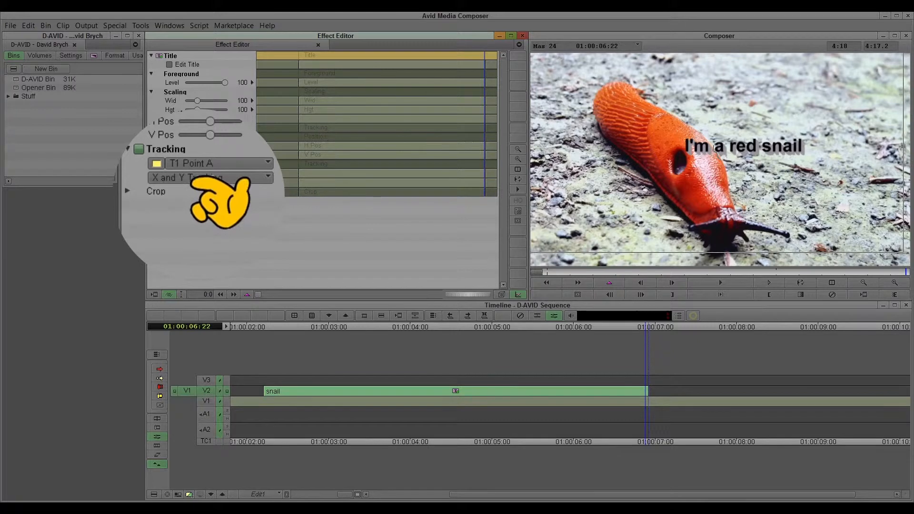